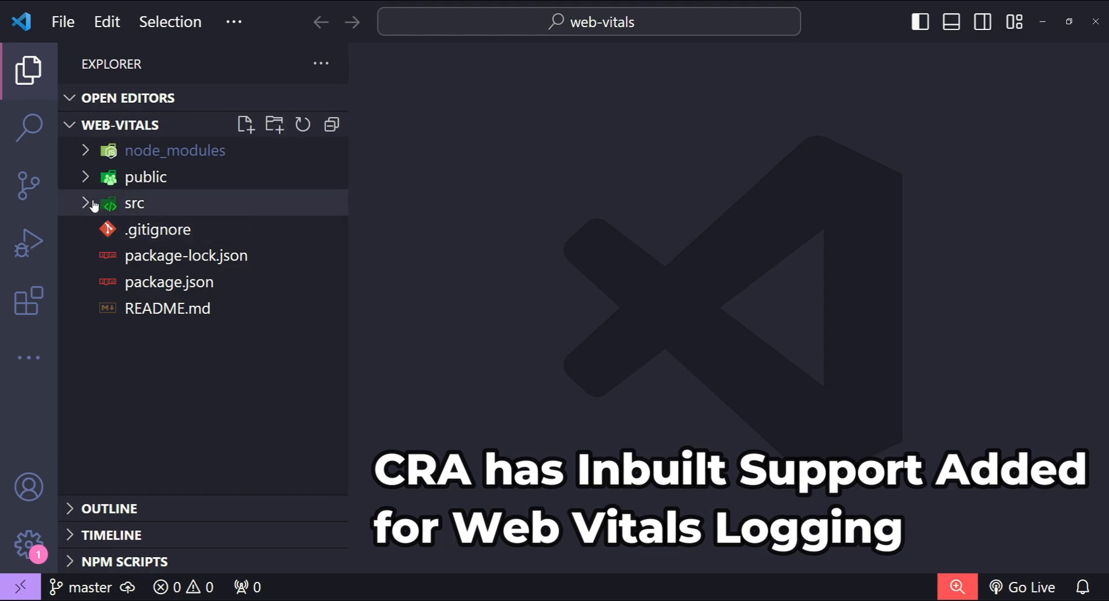
Open reportWebVitals.js from the src folder and locate the first getCLS call.
click(134, 204)
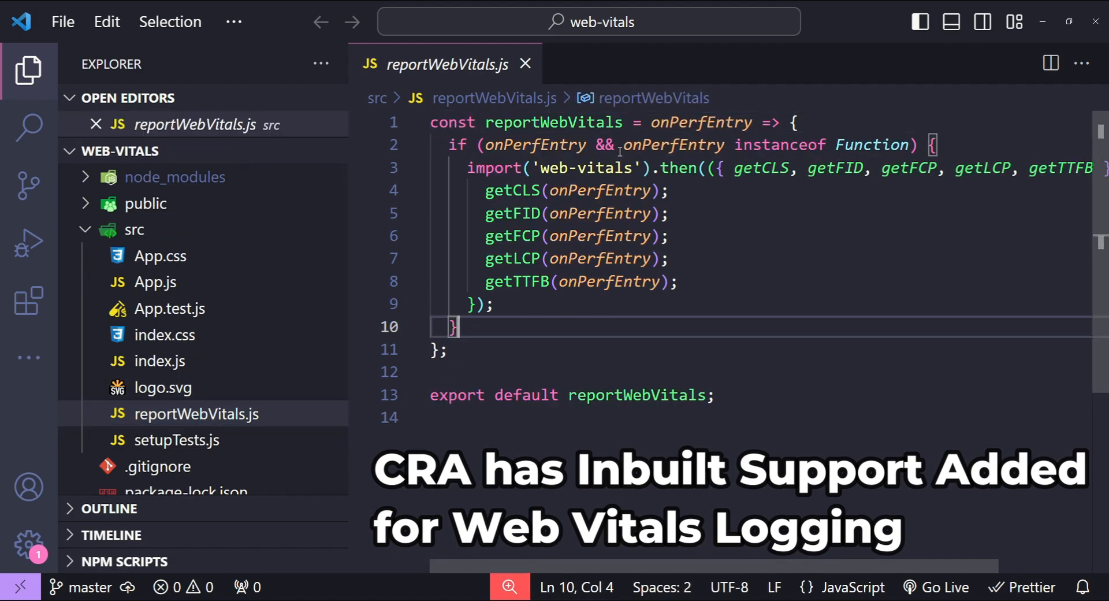
double_click(552, 121)
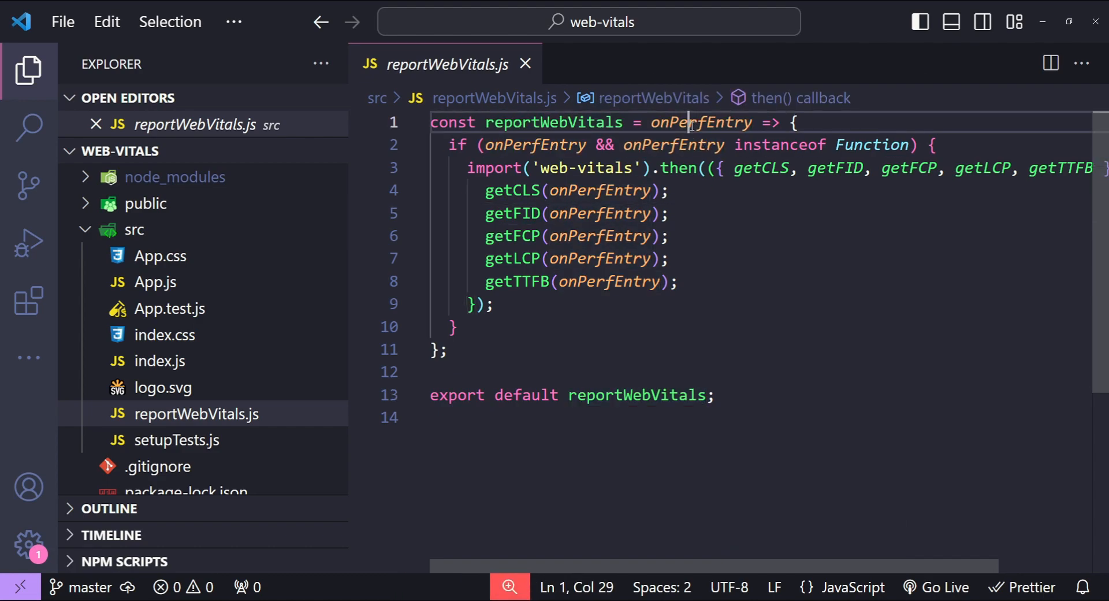
click(543, 212)
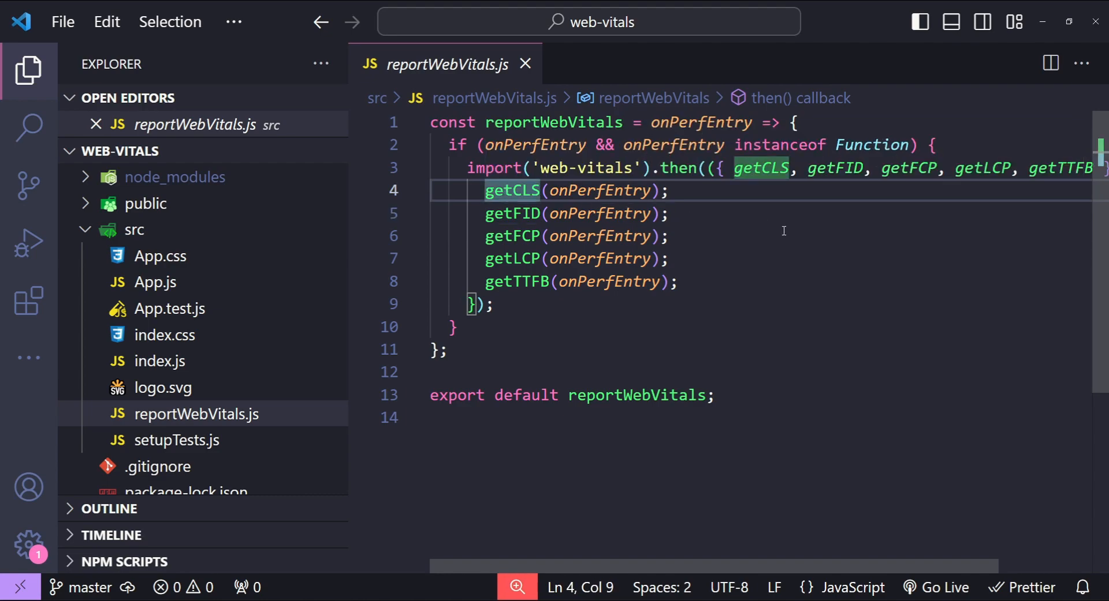
mouse_move(689, 208)
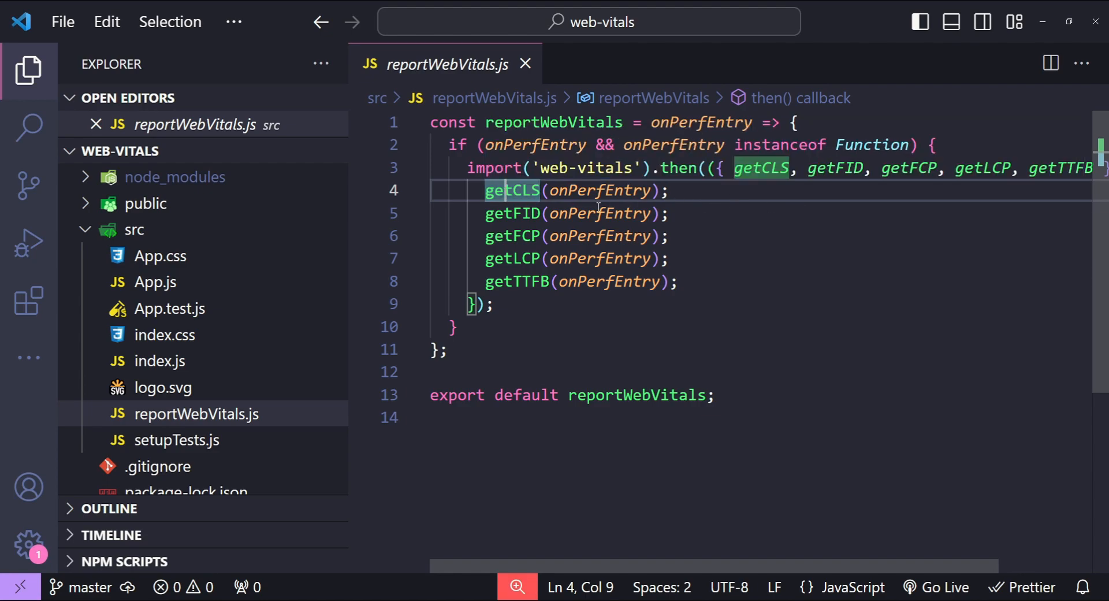
Review the getFID call and the web-vitals import in reportWebVitals.js.
double_click(512, 212)
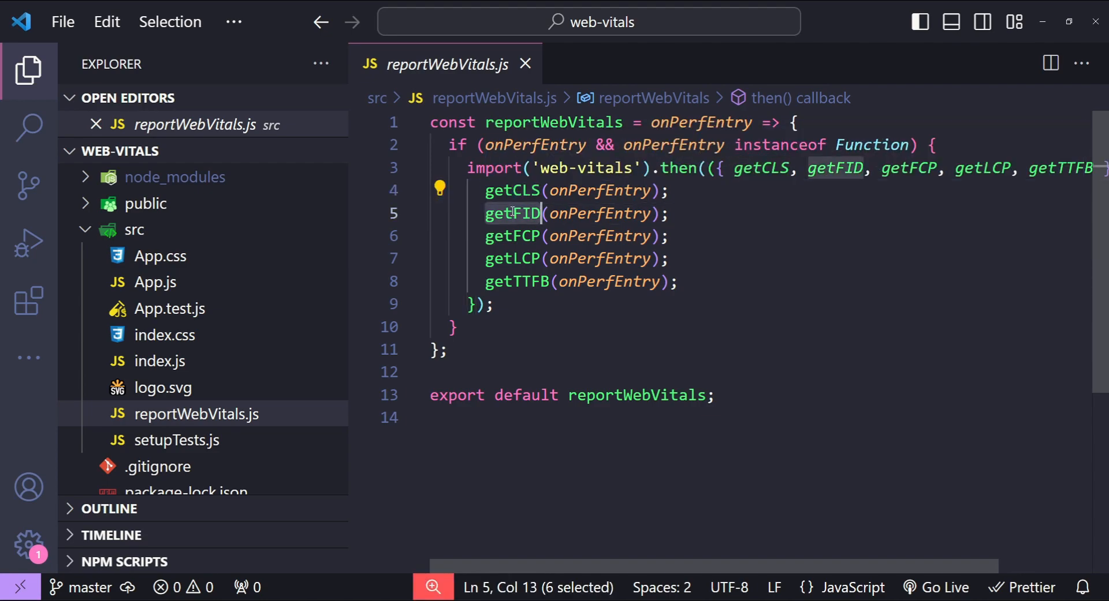
click(699, 213)
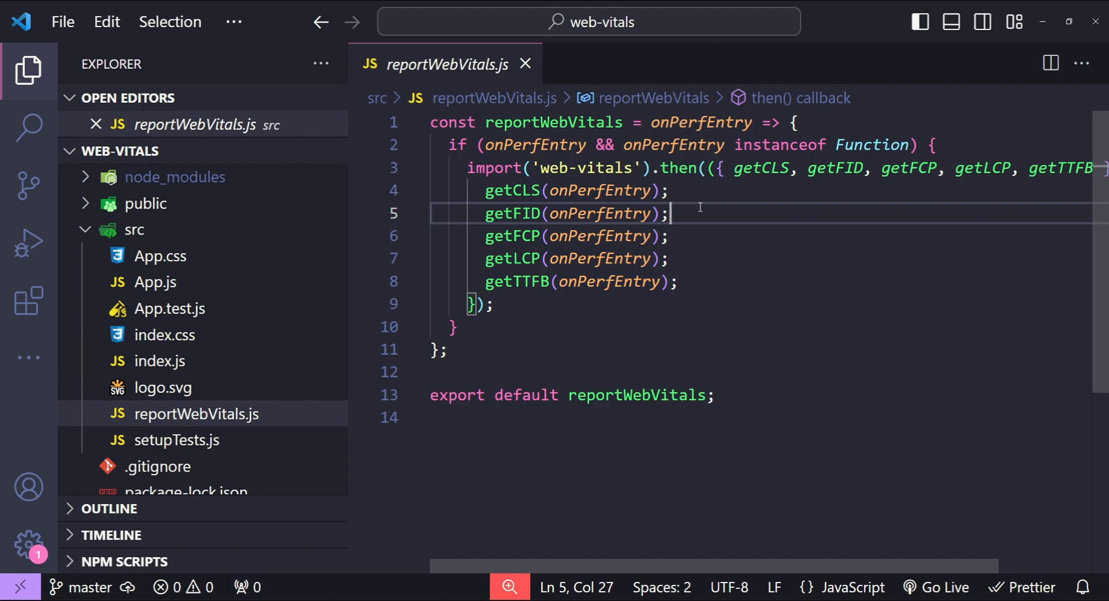
double_click(579, 168)
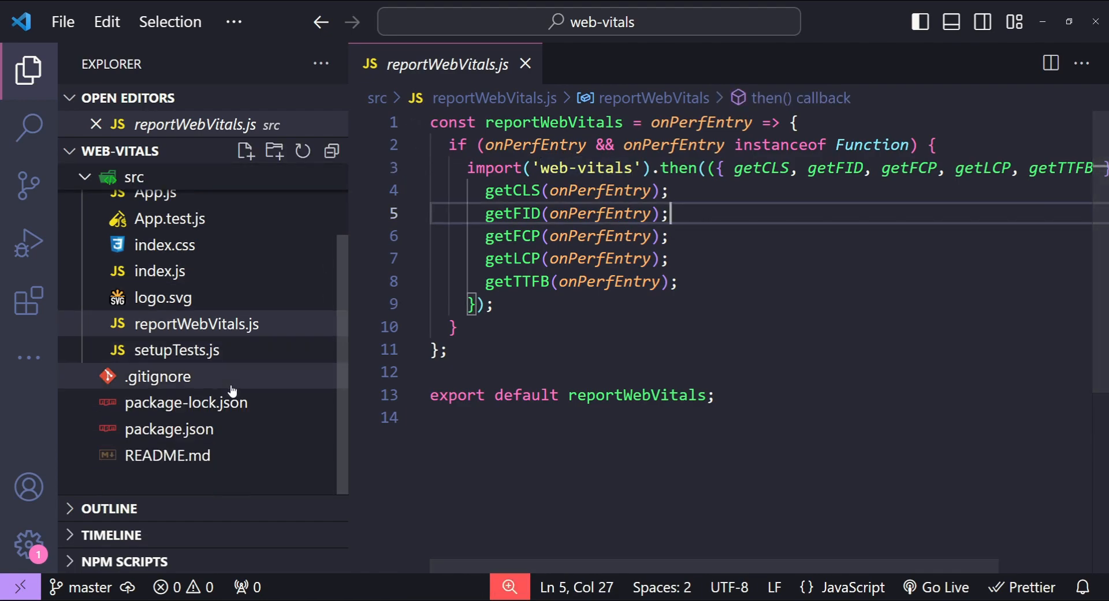
double_click(168, 429)
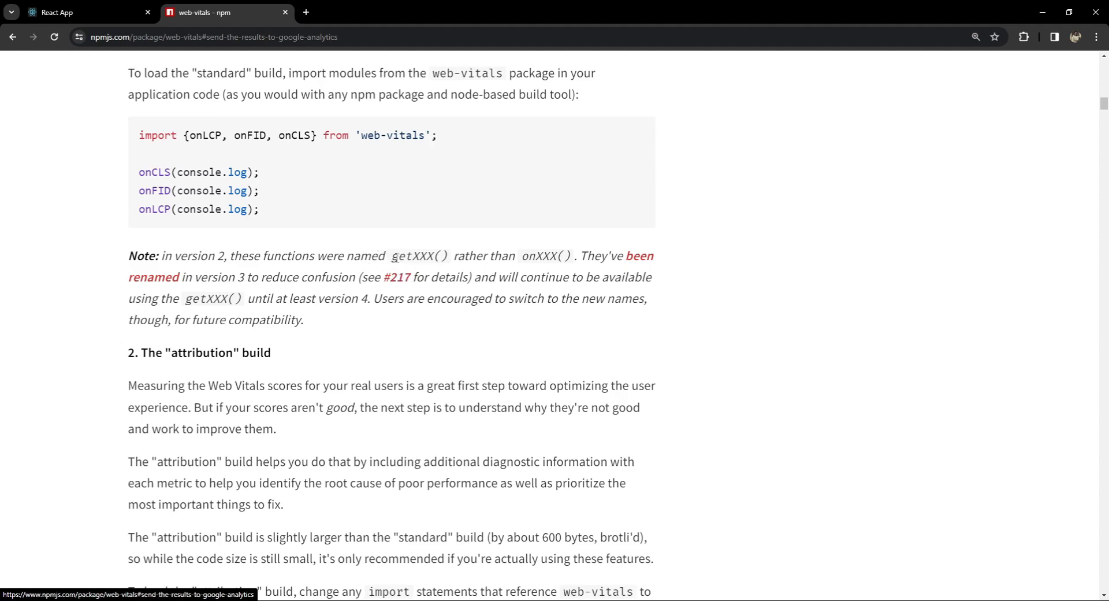
double_click(401, 256)
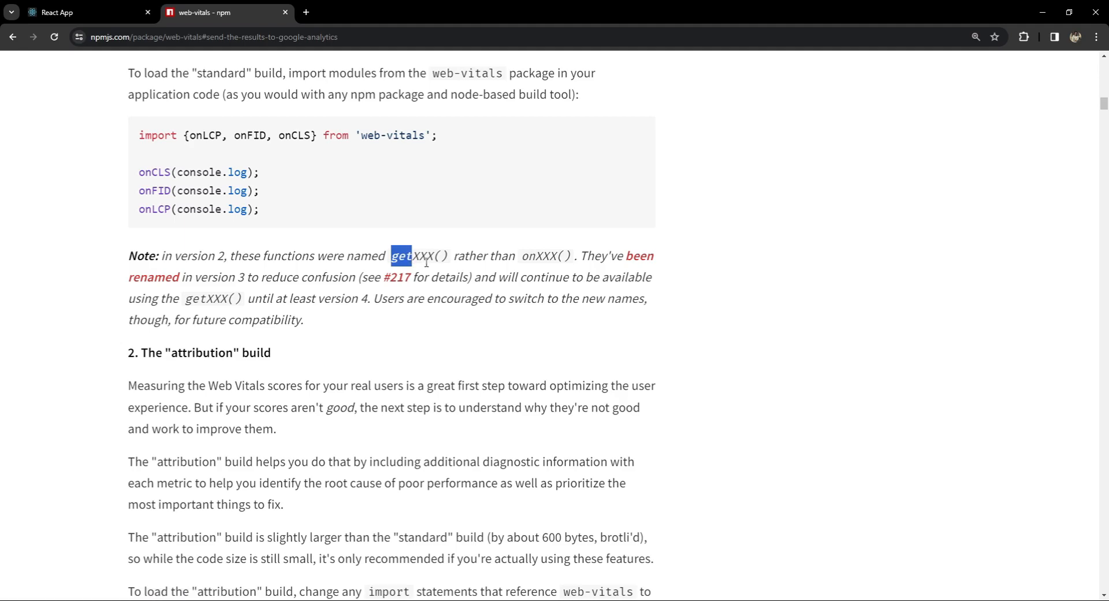
double_click(423, 256)
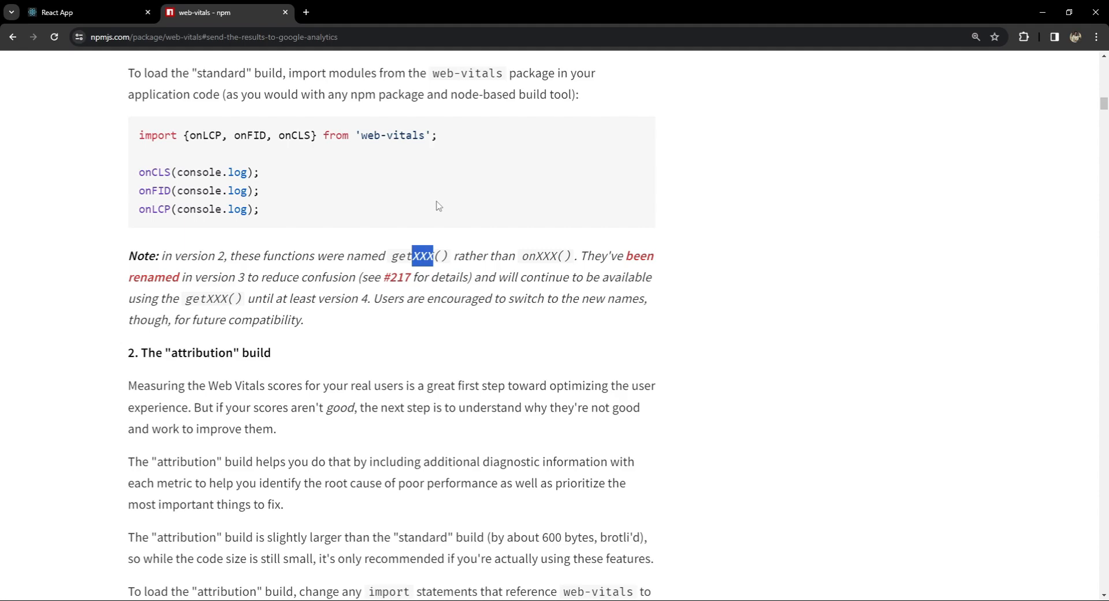
mouse_move(481, 274)
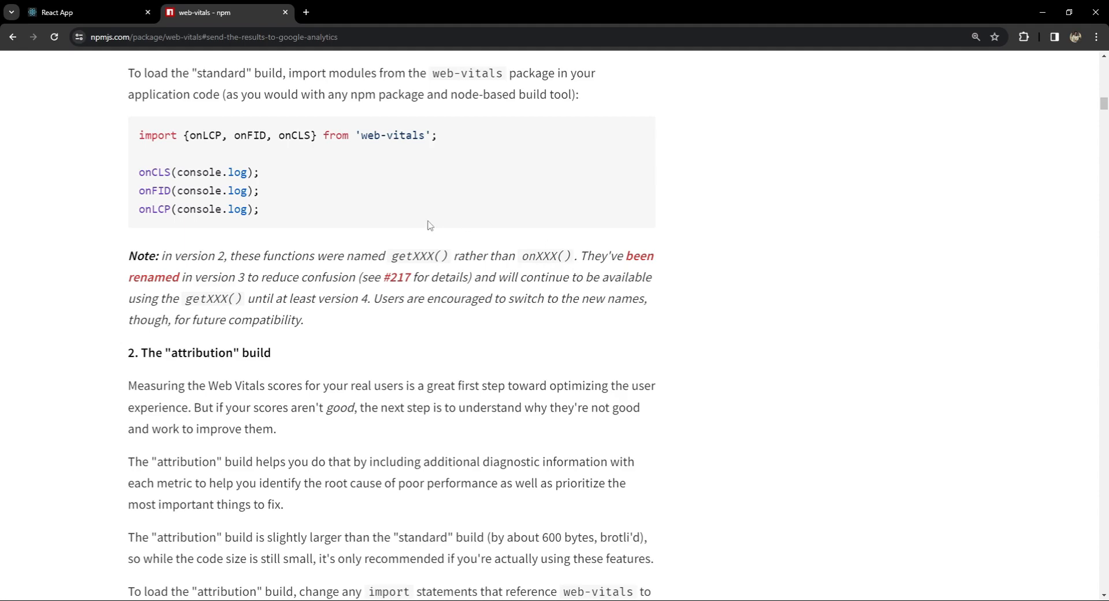
mouse_move(581, 376)
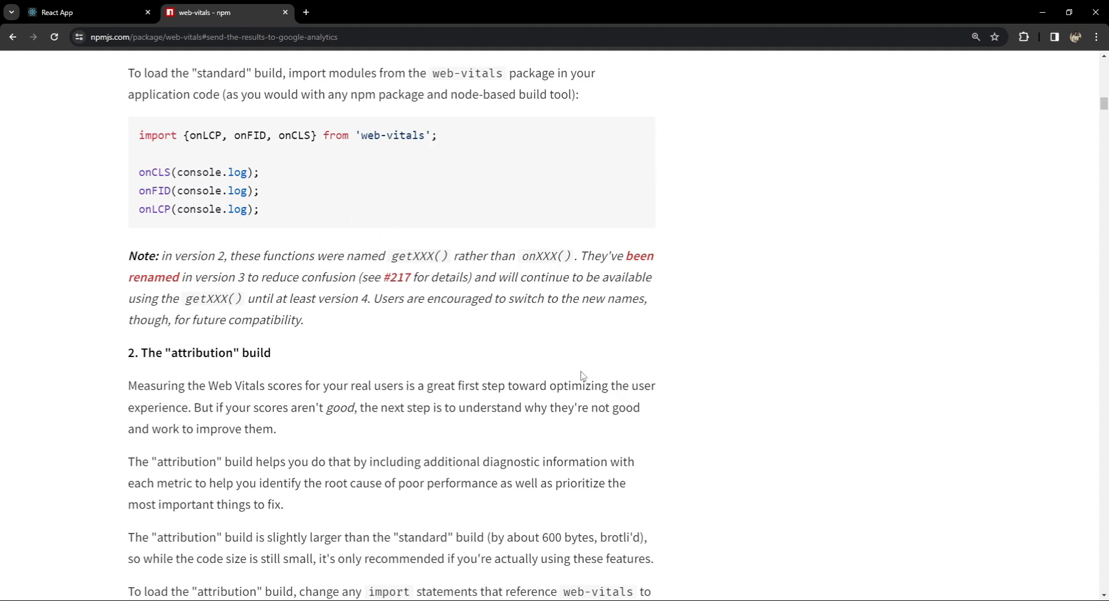
mouse_move(552, 564)
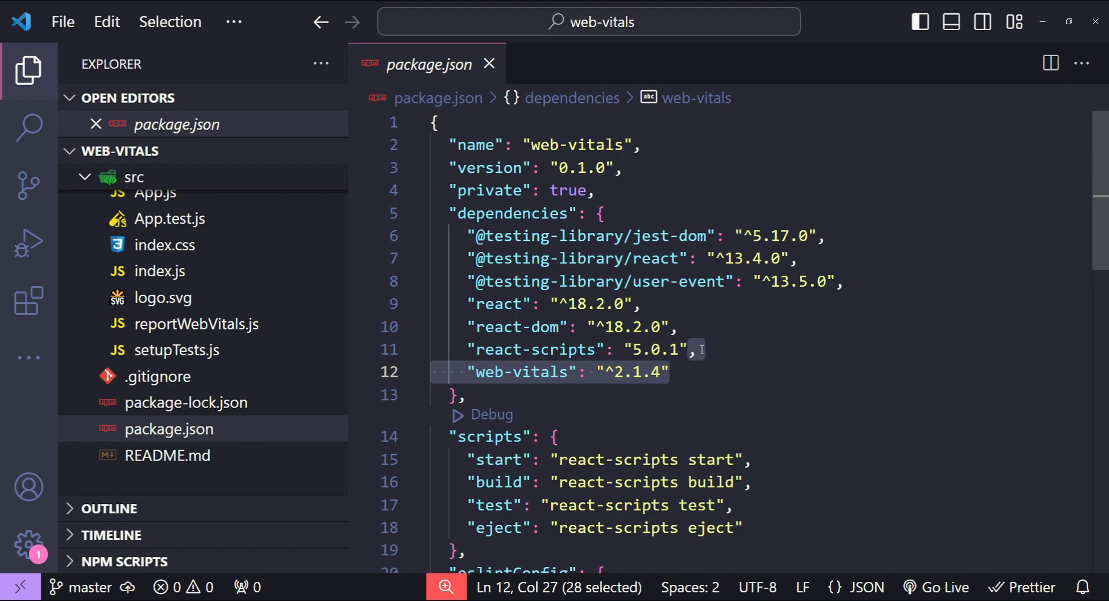
Run 'npm install web-vitals' in the integrated terminal to upgrade to 3.5.2, then close the panel.
key(Delete)
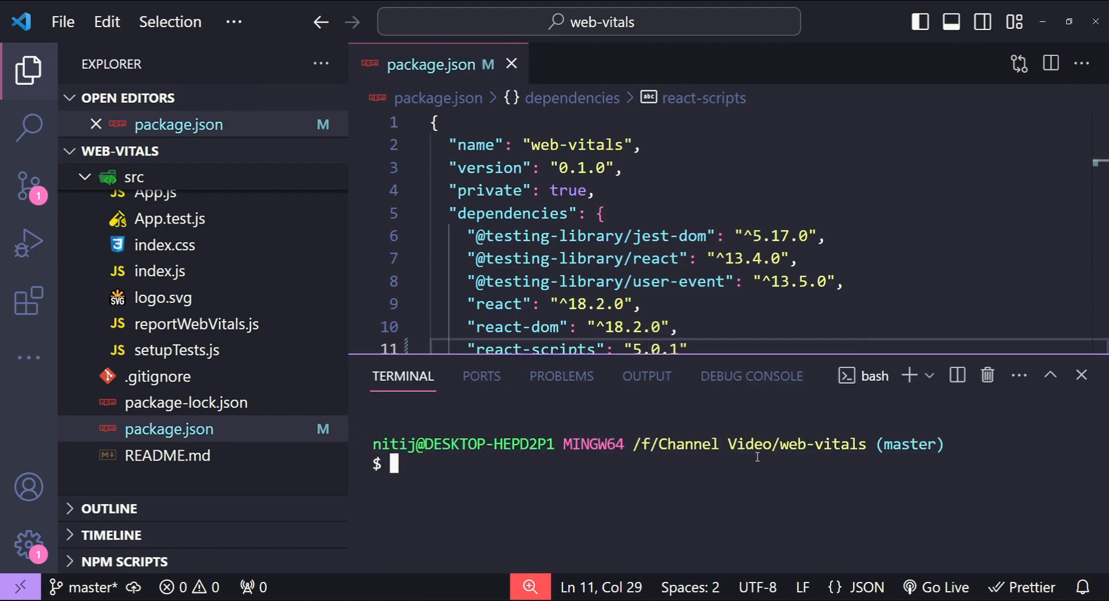
text(npm ins)
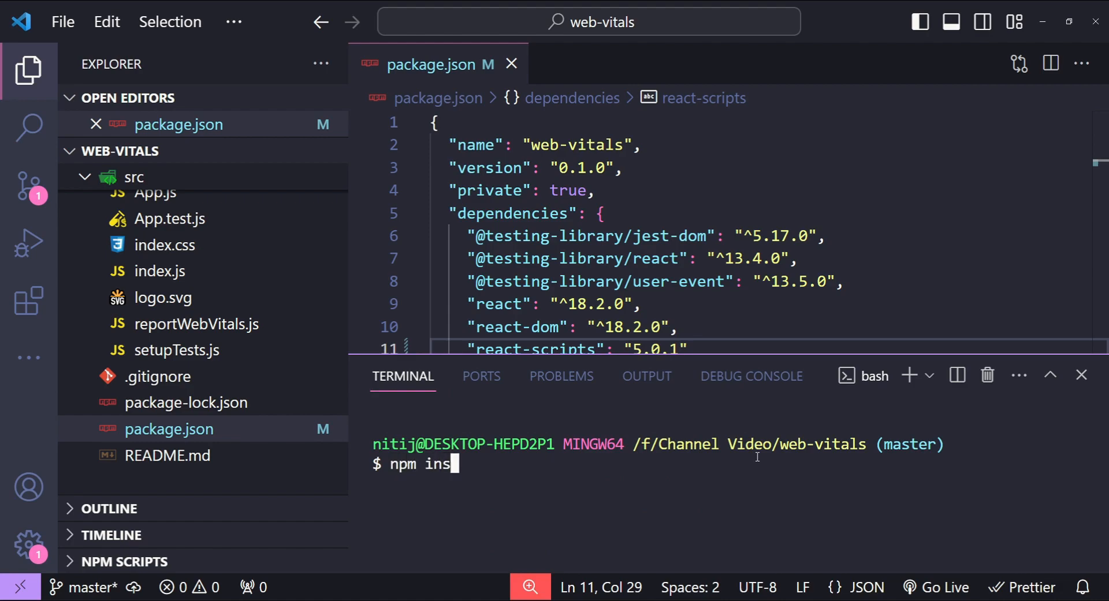
text(tall web-)
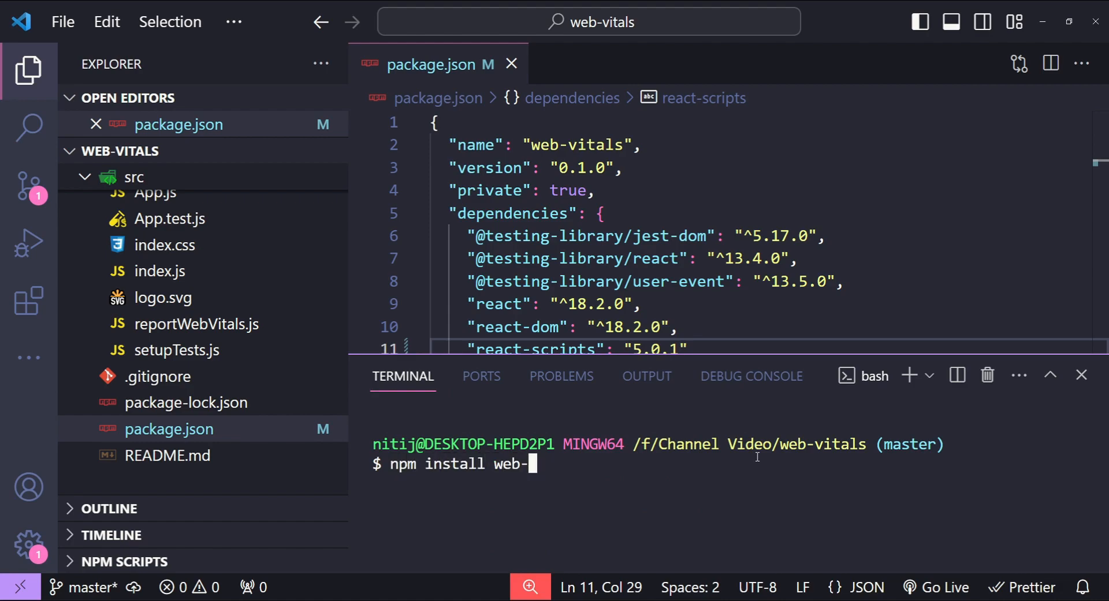
text(vitals)
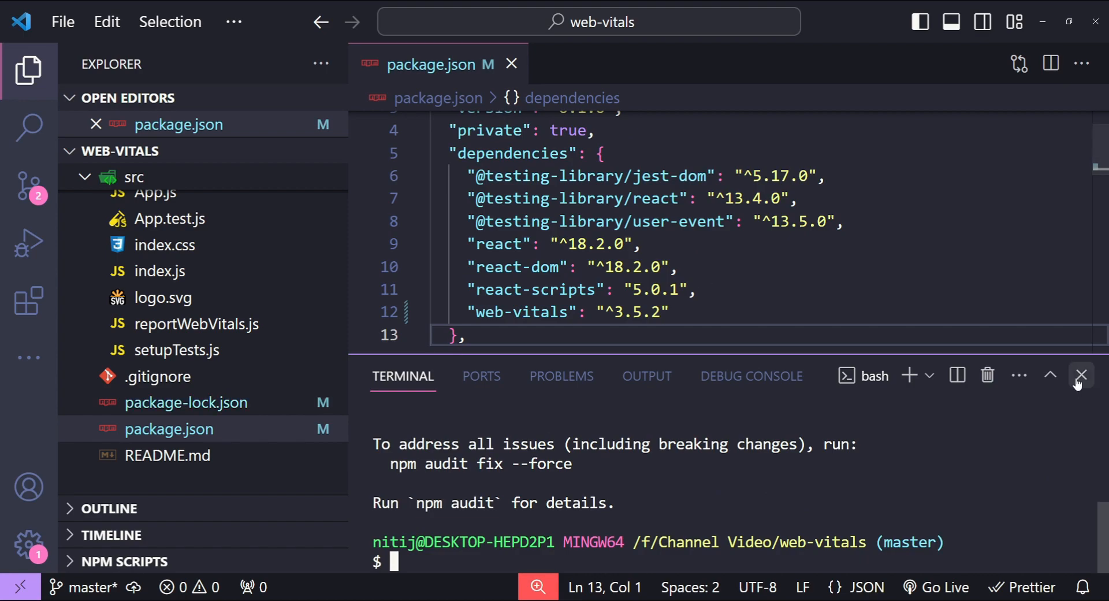
click(1082, 375)
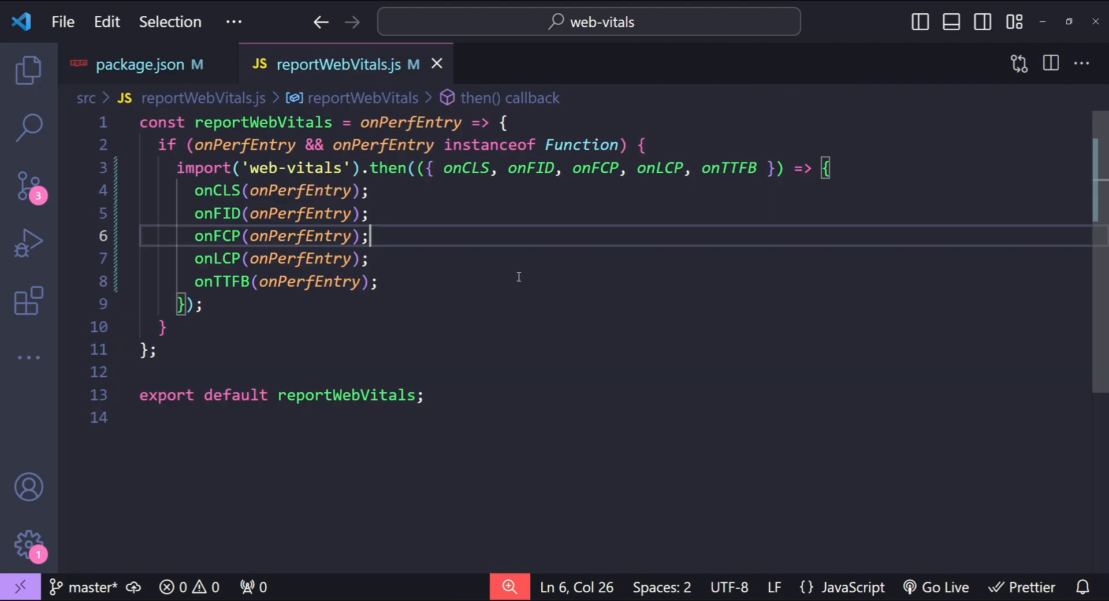
mouse_move(515, 262)
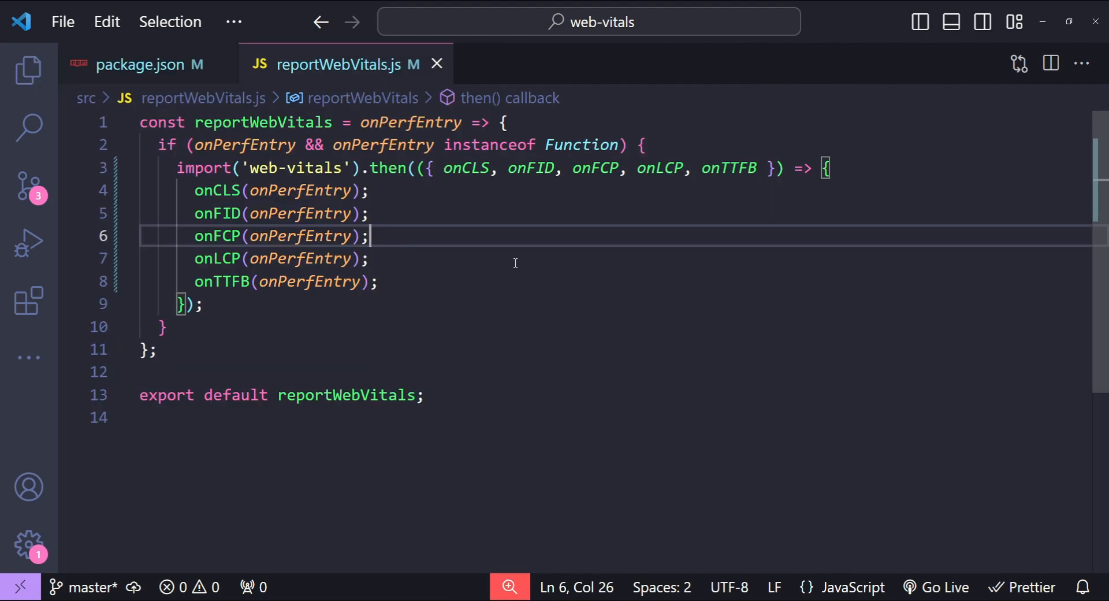
mouse_move(498, 285)
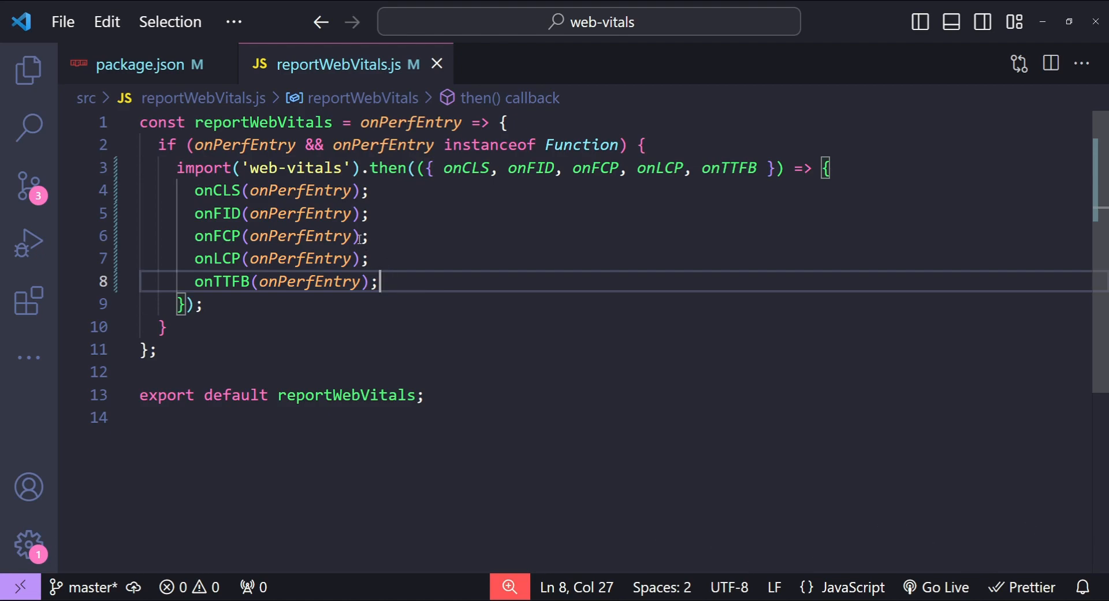
Open index.js to see where reportWebVitals is called.
click(28, 69)
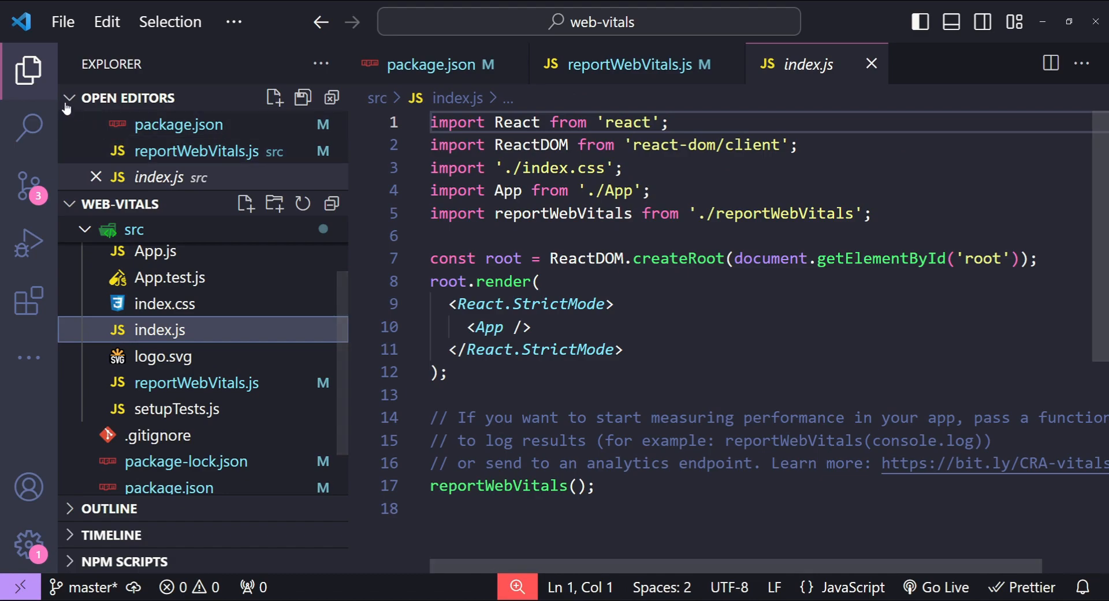
Pass console.log to reportWebVitals in index.js and save the file.
click(28, 69)
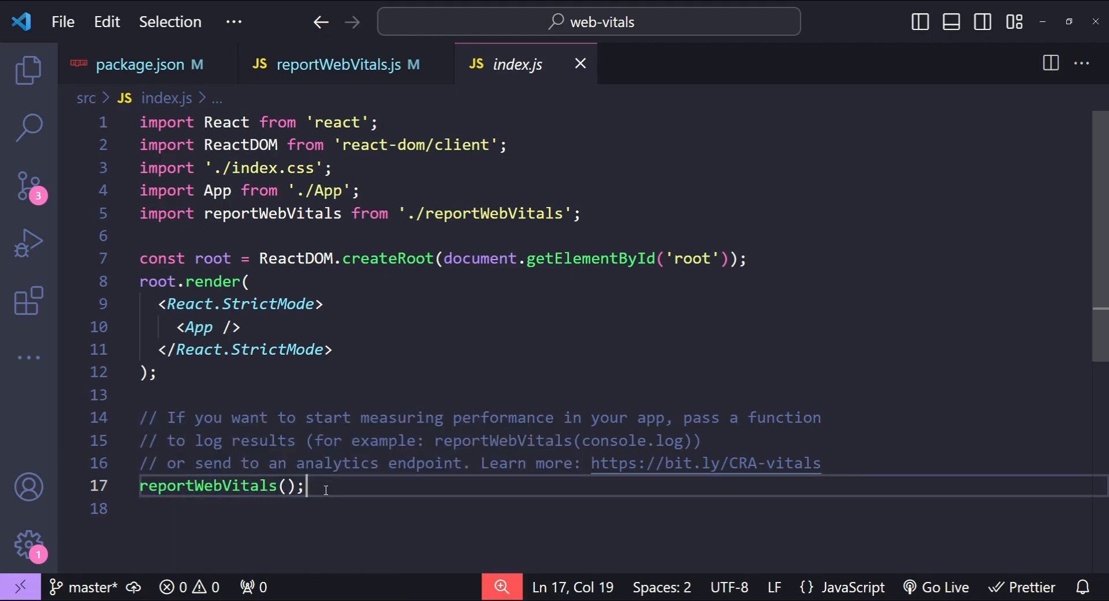
text(c)
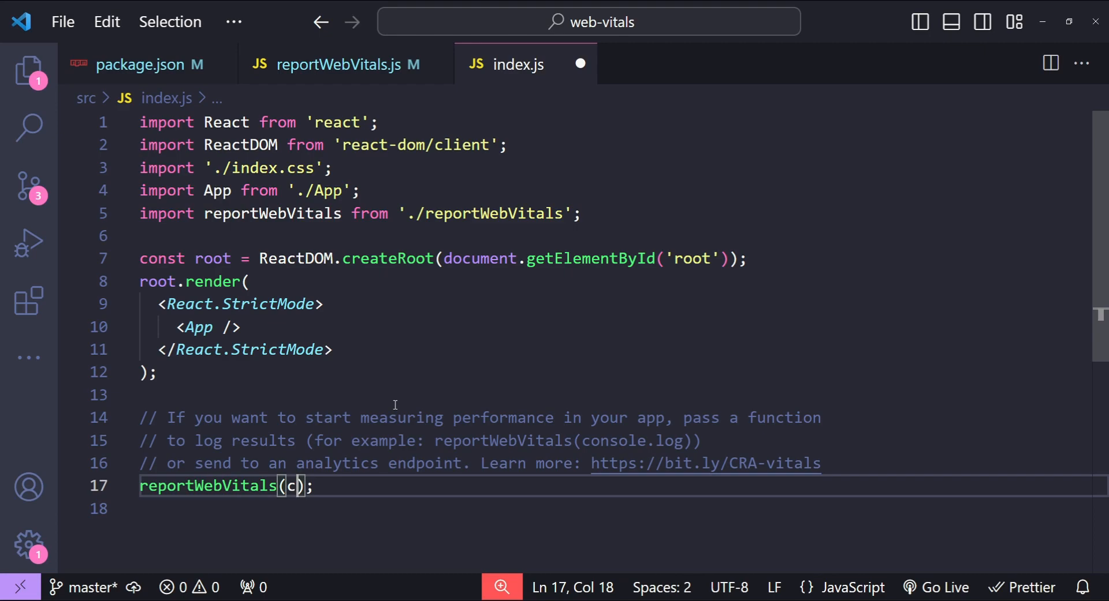
text(onsole.log)
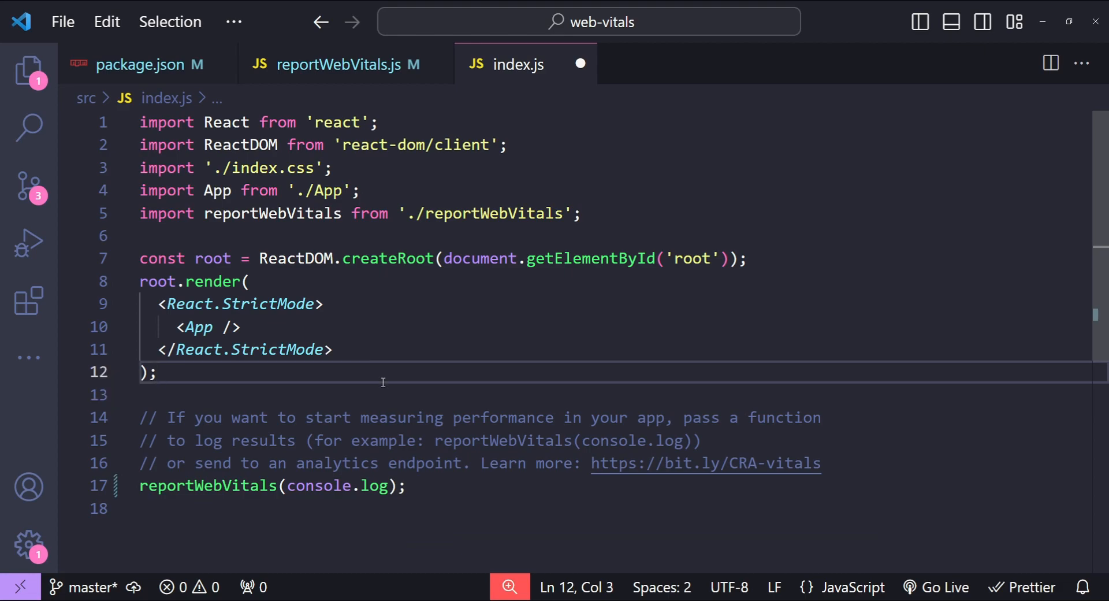
key(ctrl+s)
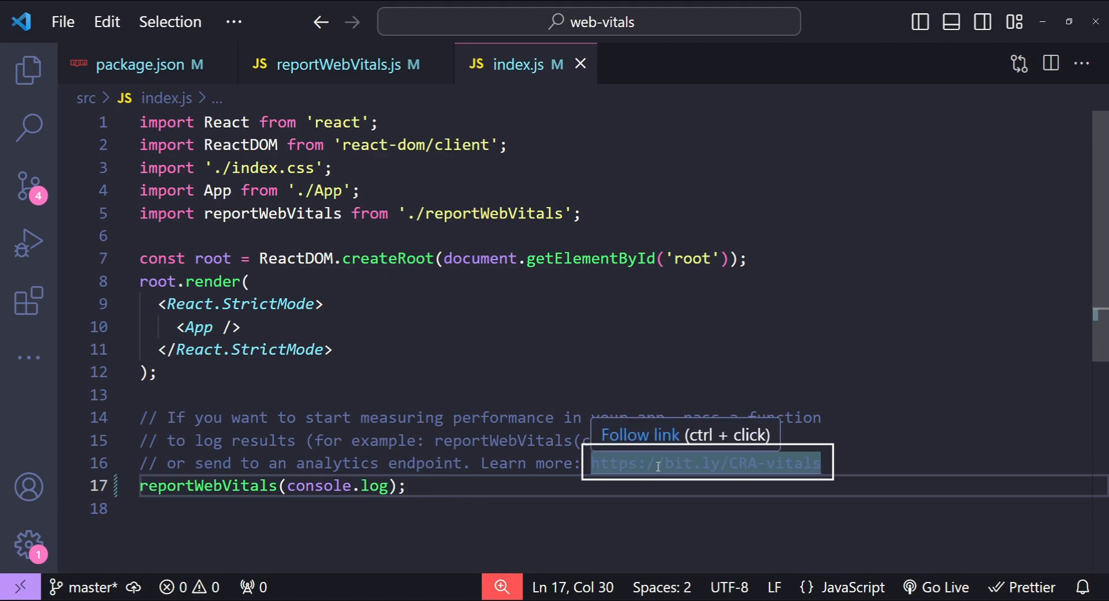
Follow the bit.ly/CRA-vitals comment link to the Measuring Performance docs.
click(704, 463)
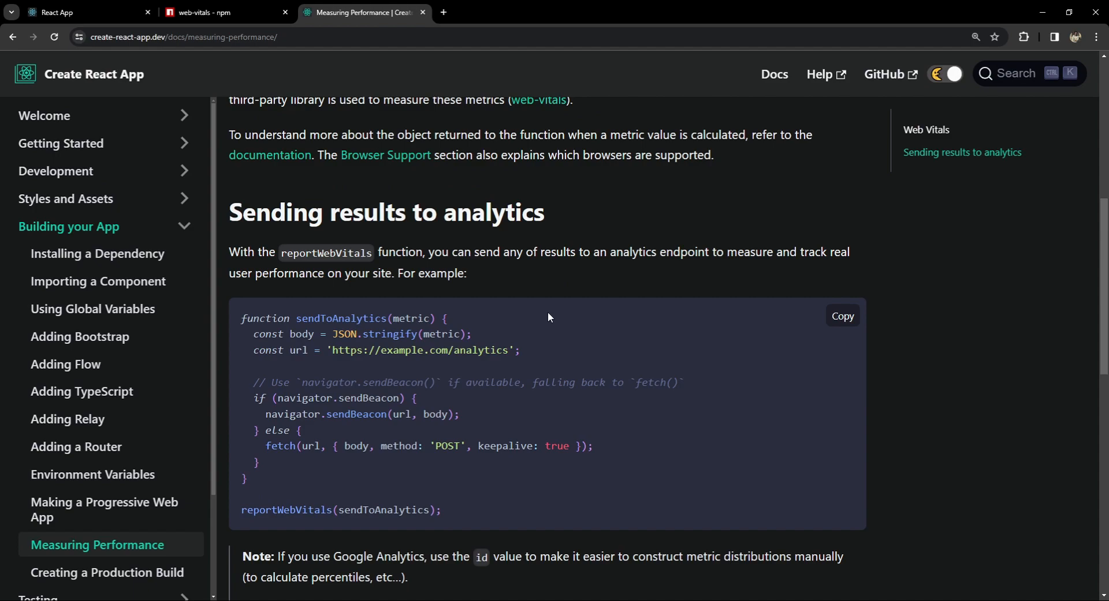
Review the 'Sending results to analytics' sample: sendToAnalytics, navigator.sendBeacon with url and body.
scroll(down, 3)
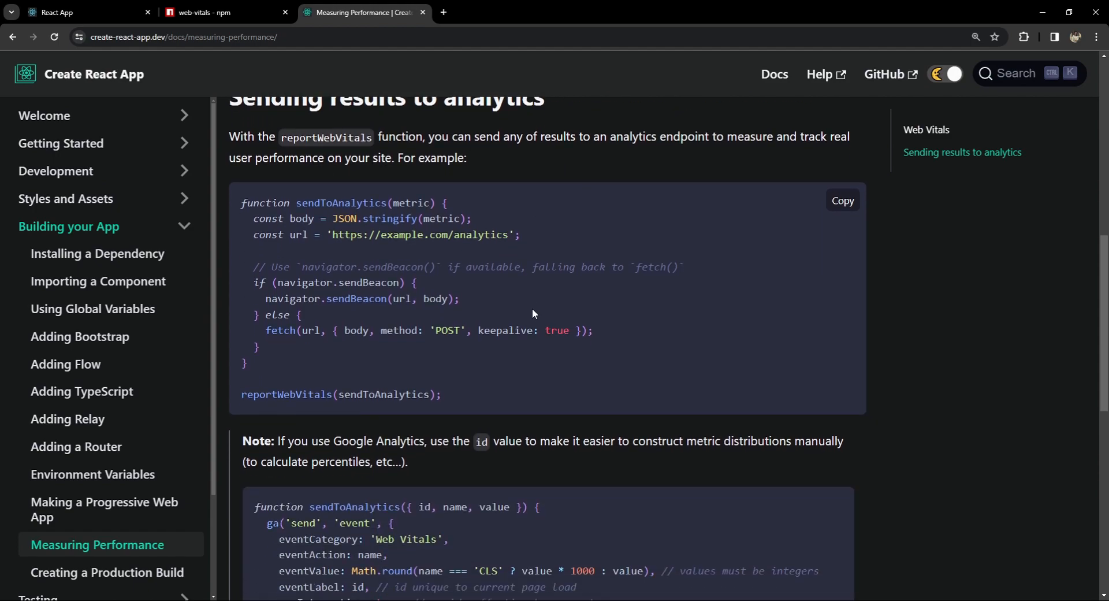
mouse_move(359, 208)
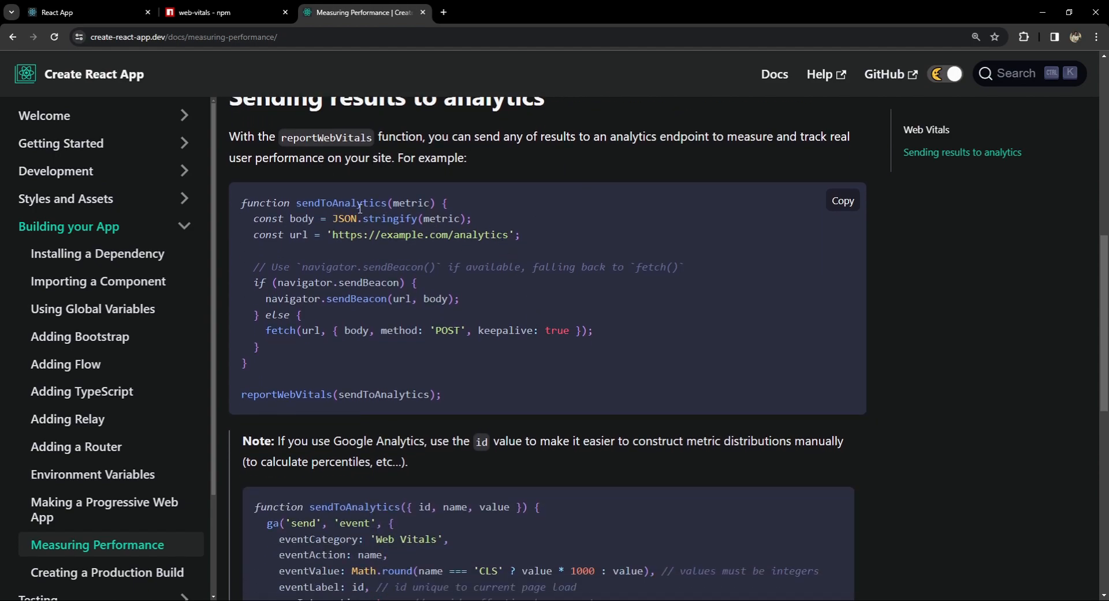
double_click(331, 203)
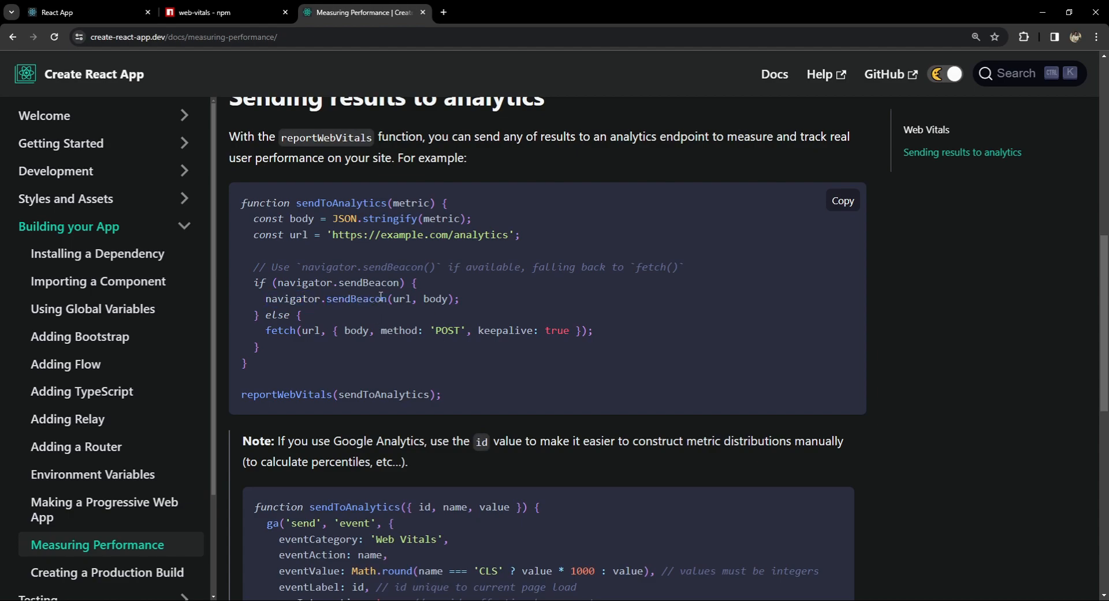
double_click(401, 298)
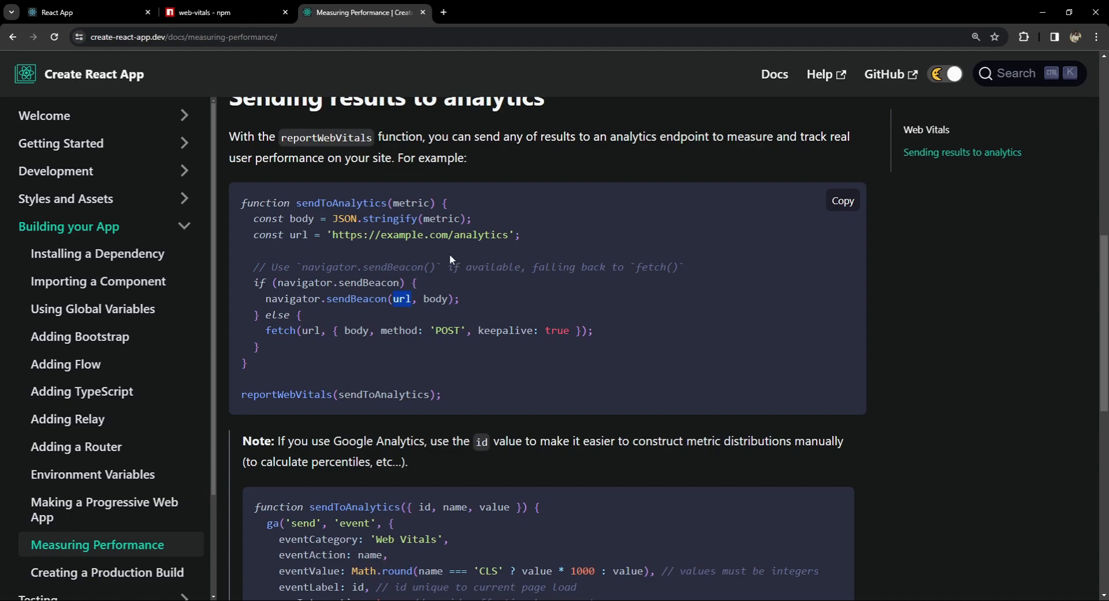
double_click(436, 298)
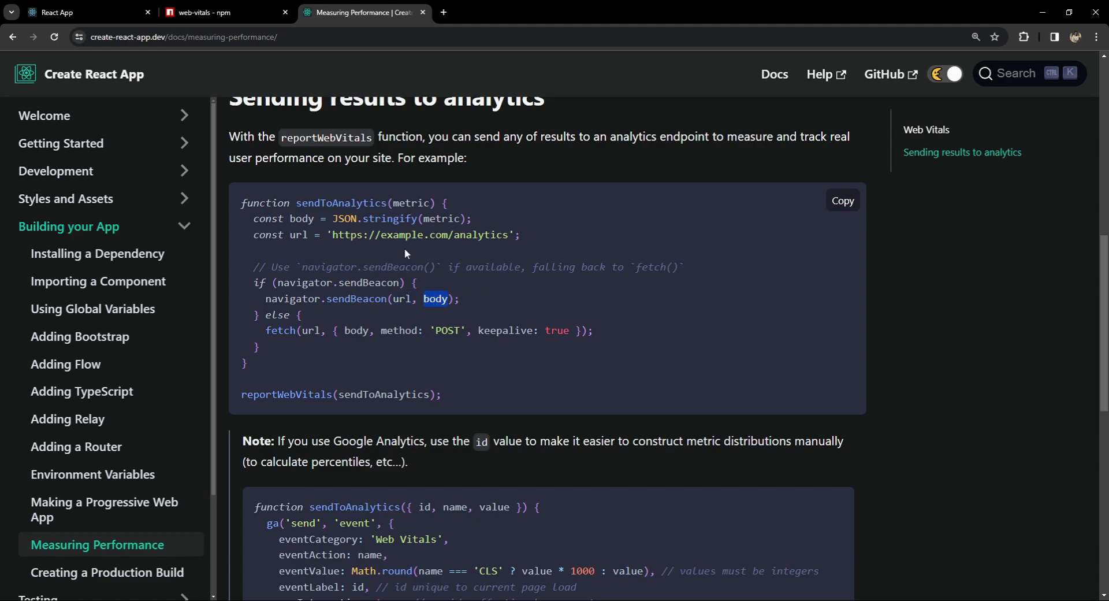
mouse_move(431, 222)
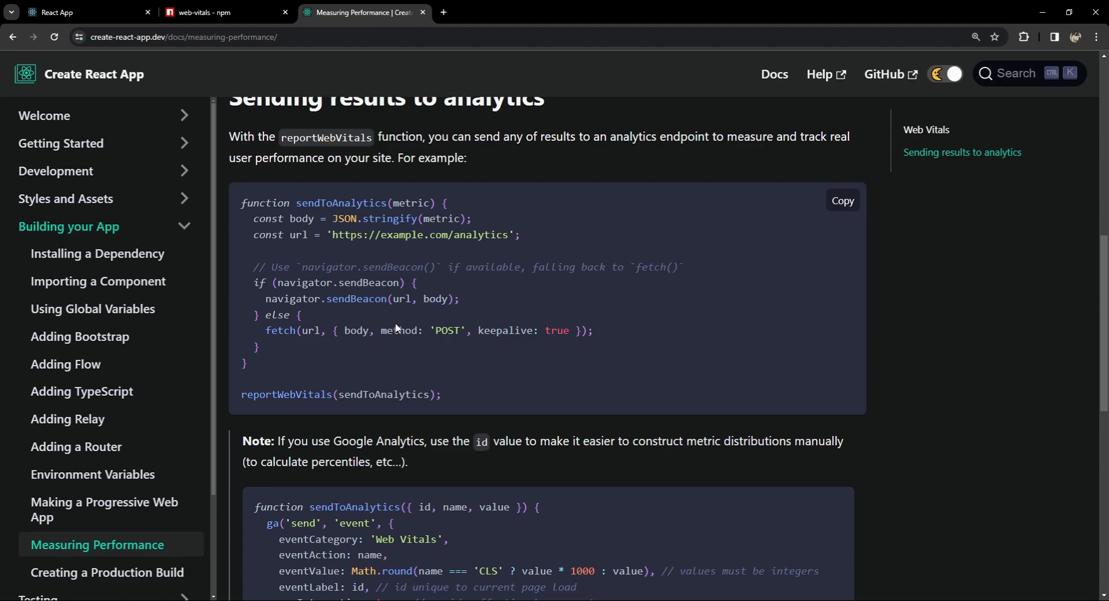
double_click(291, 282)
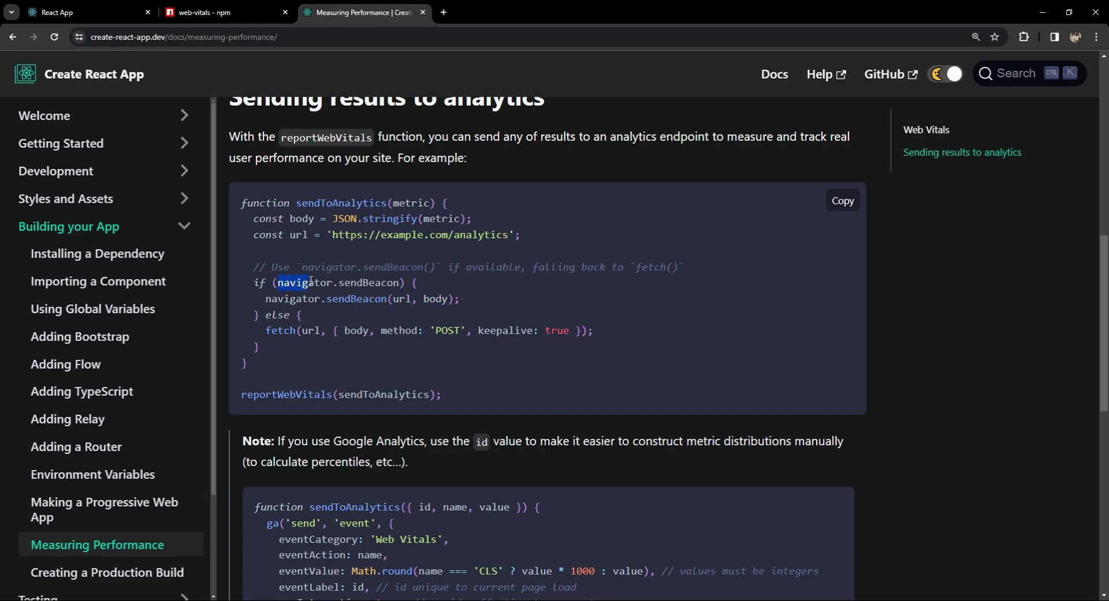
click(371, 282)
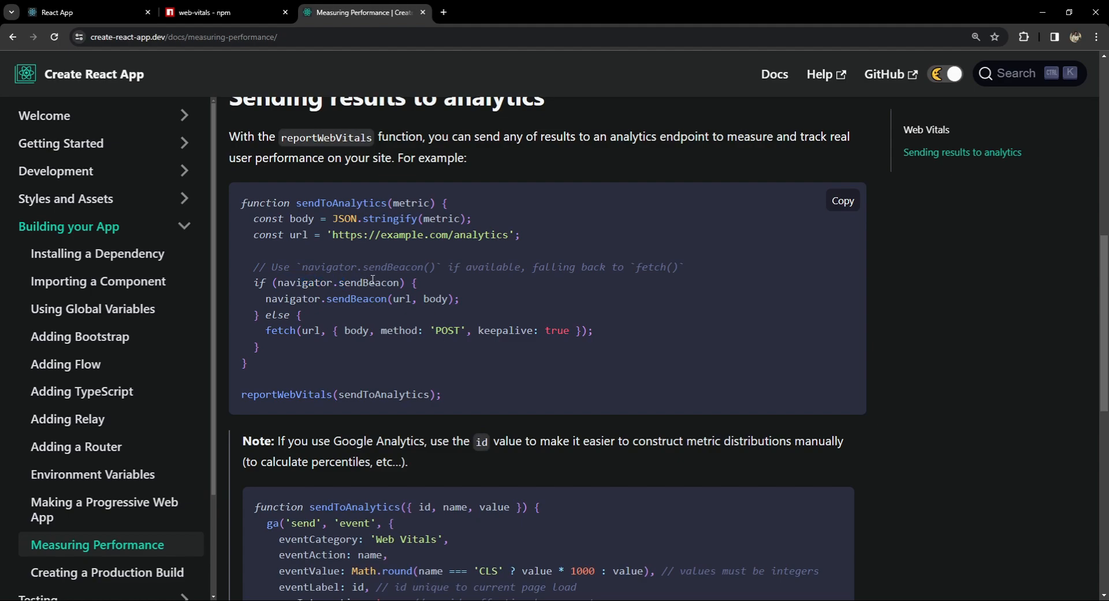
mouse_move(357, 296)
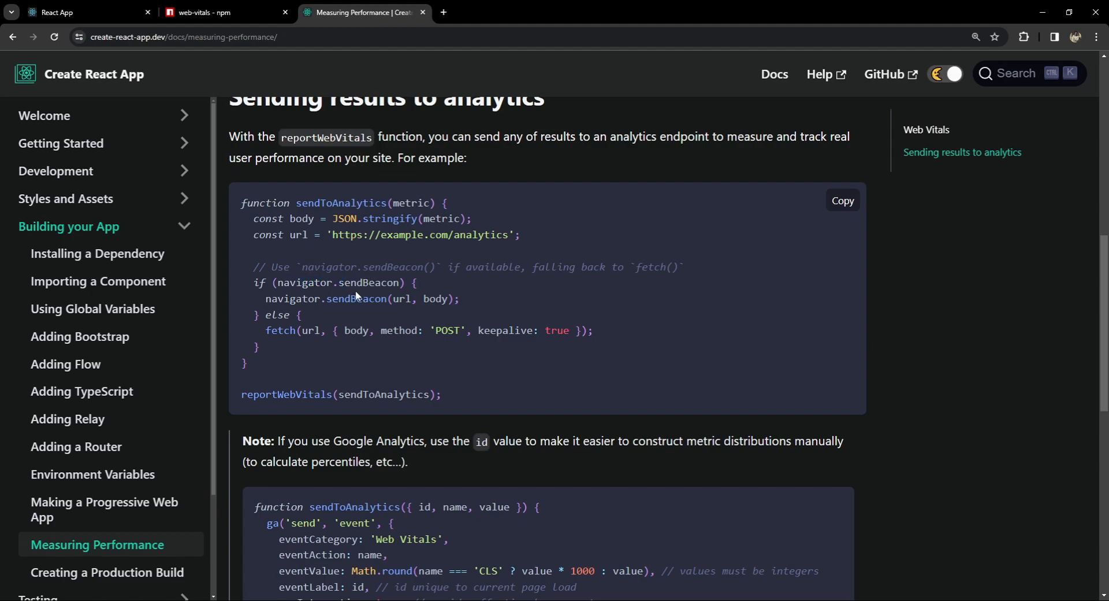
mouse_move(427, 298)
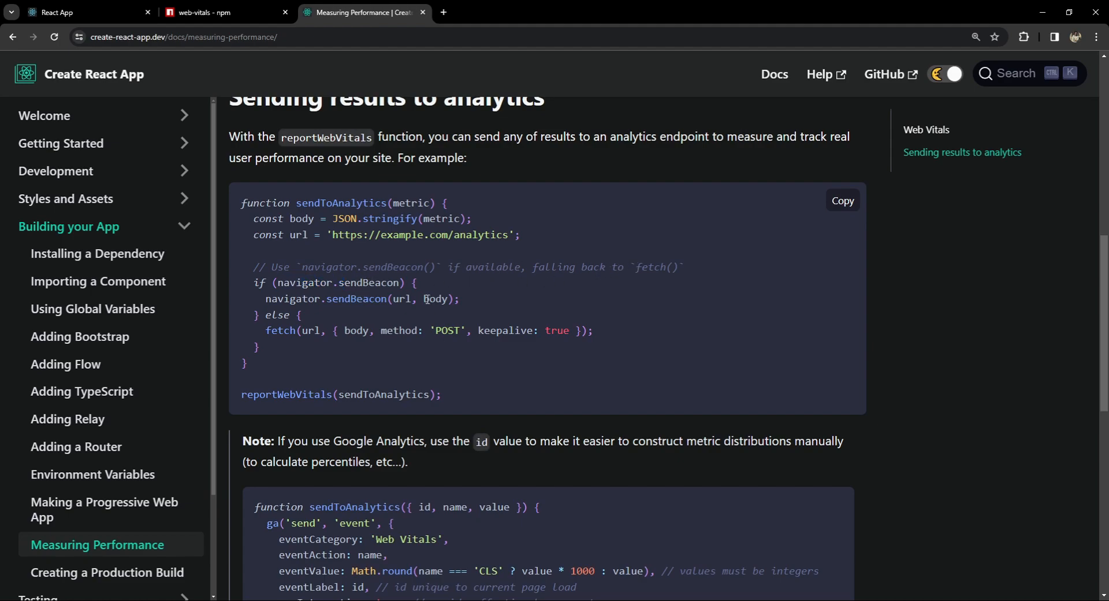
mouse_move(487, 284)
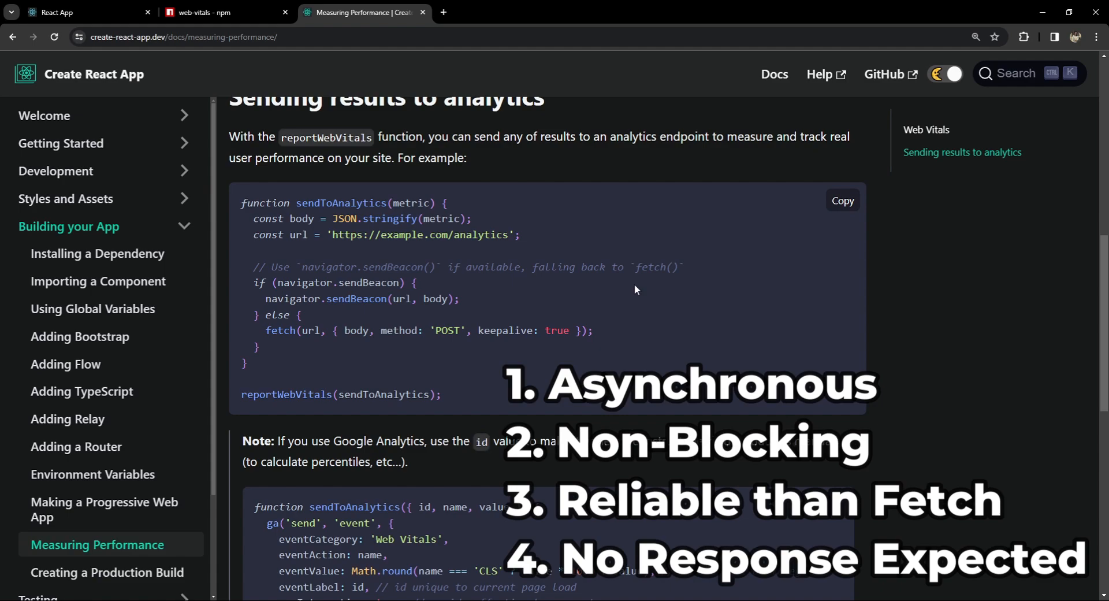
Note the fetch() fallback and sendBeacon body, then switch to the running React app tab.
double_click(654, 266)
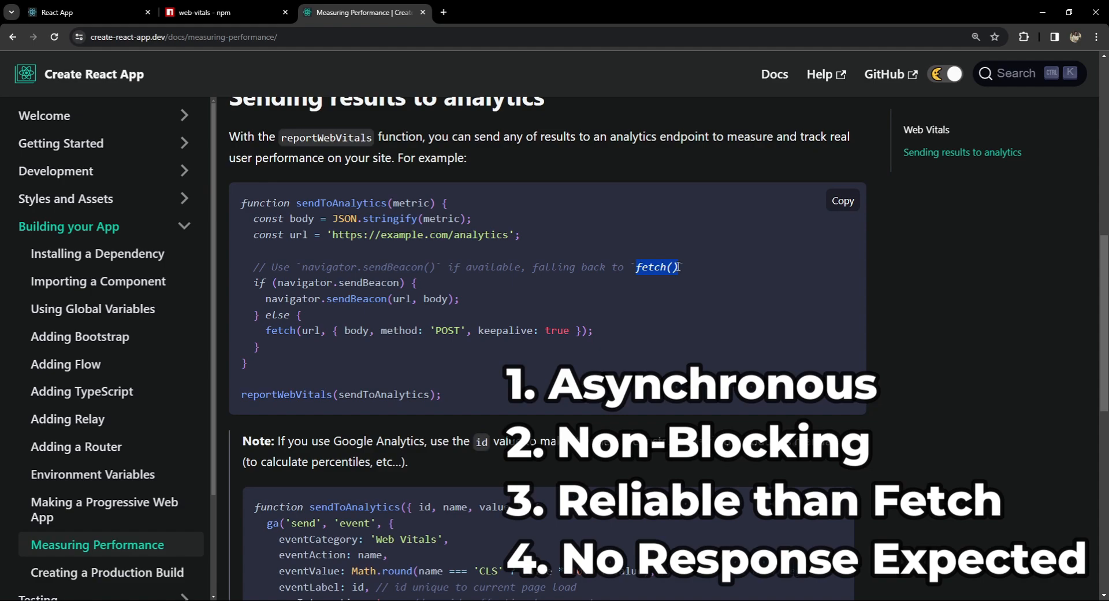
mouse_move(646, 304)
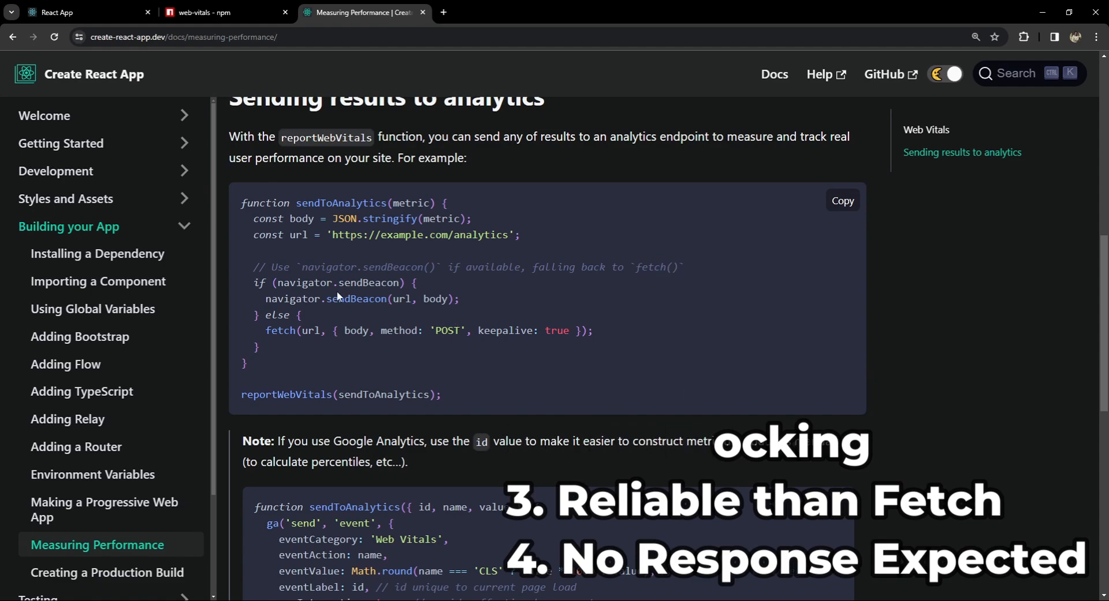
double_click(339, 282)
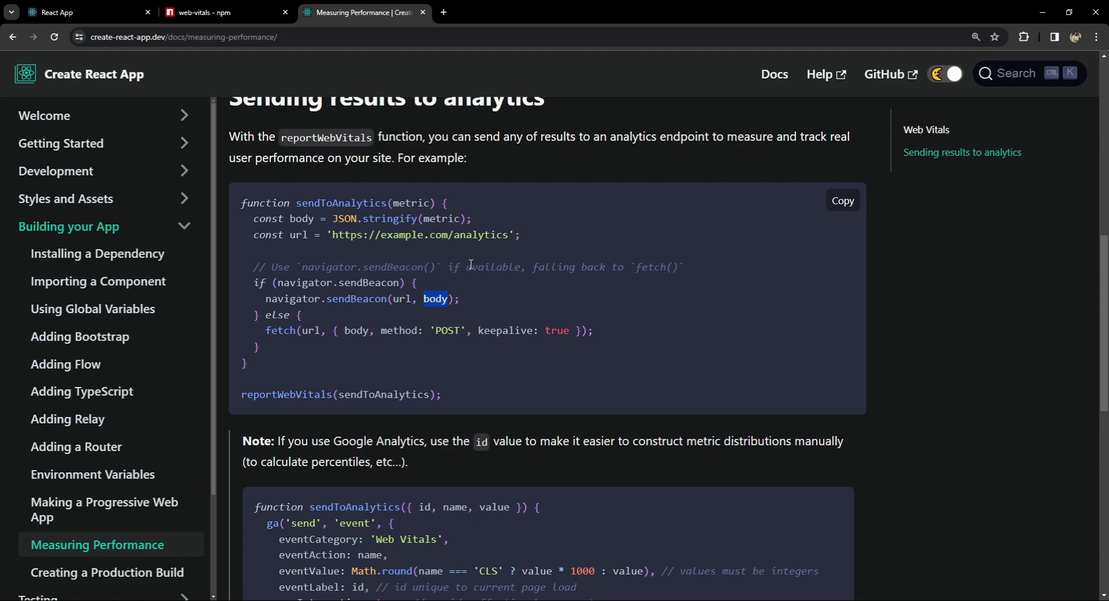
double_click(356, 298)
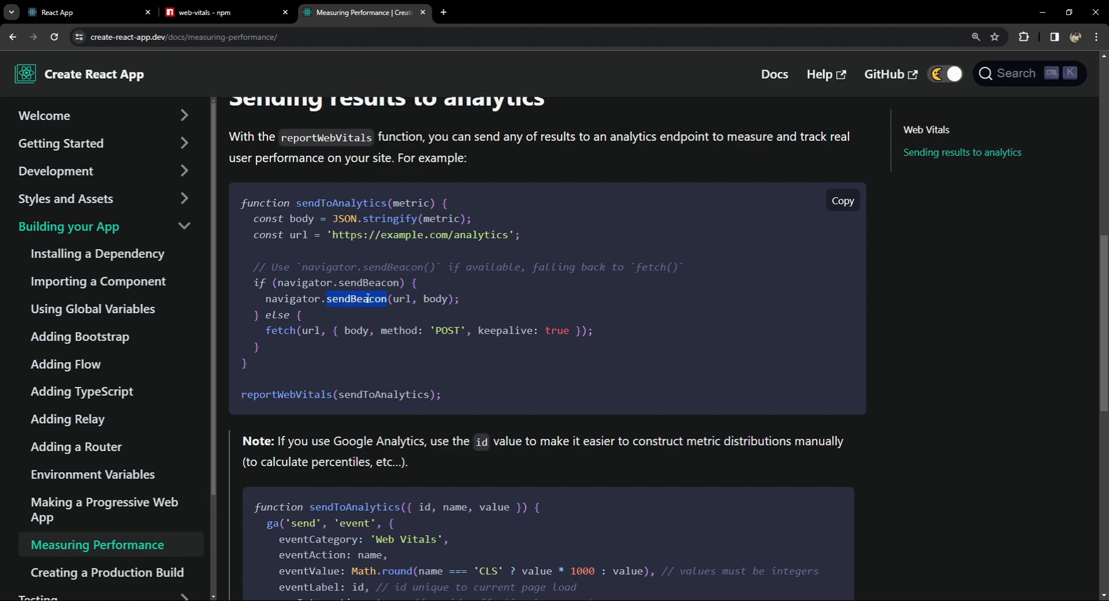
click(84, 12)
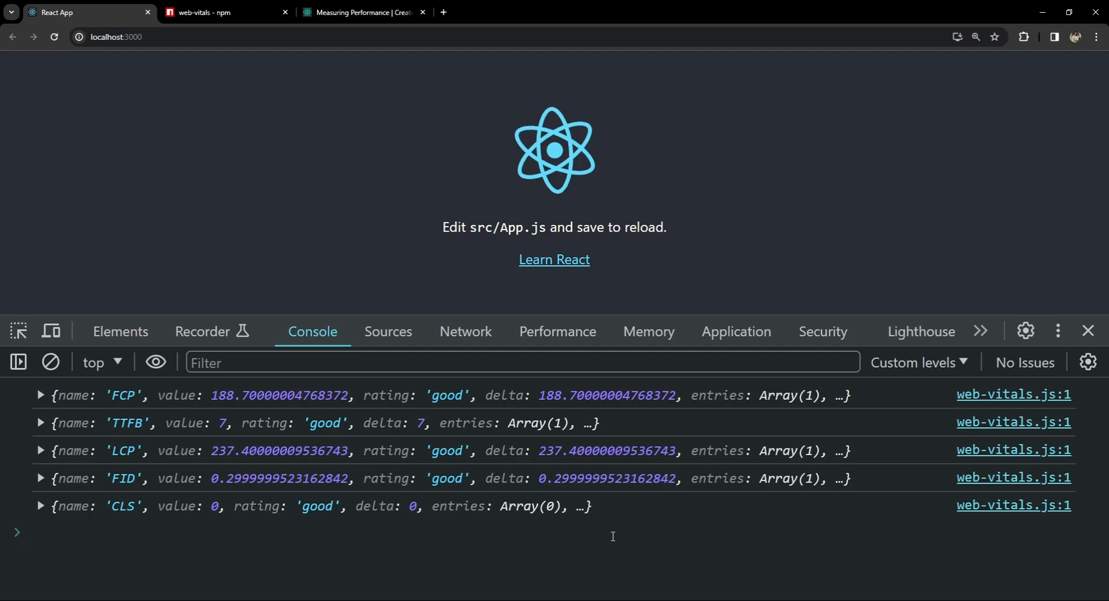
mouse_move(440, 559)
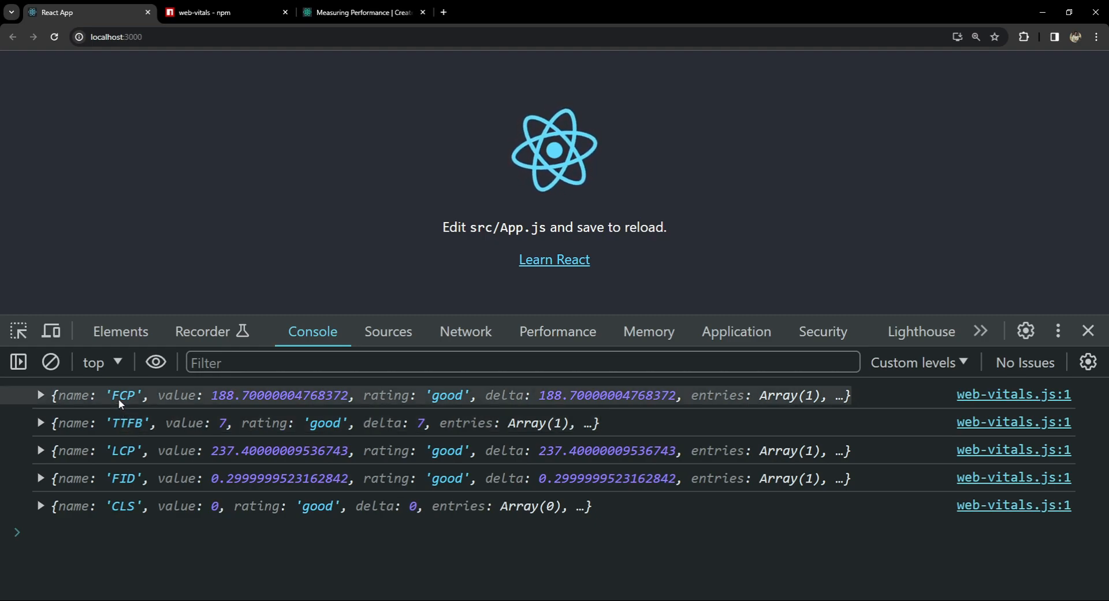
mouse_move(366, 398)
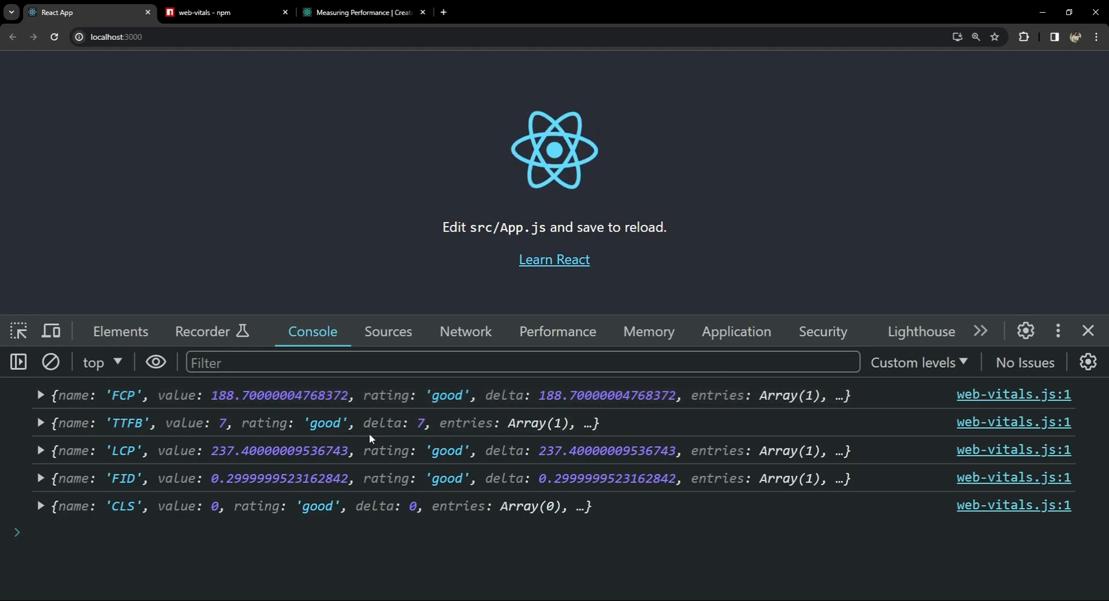
click(424, 363)
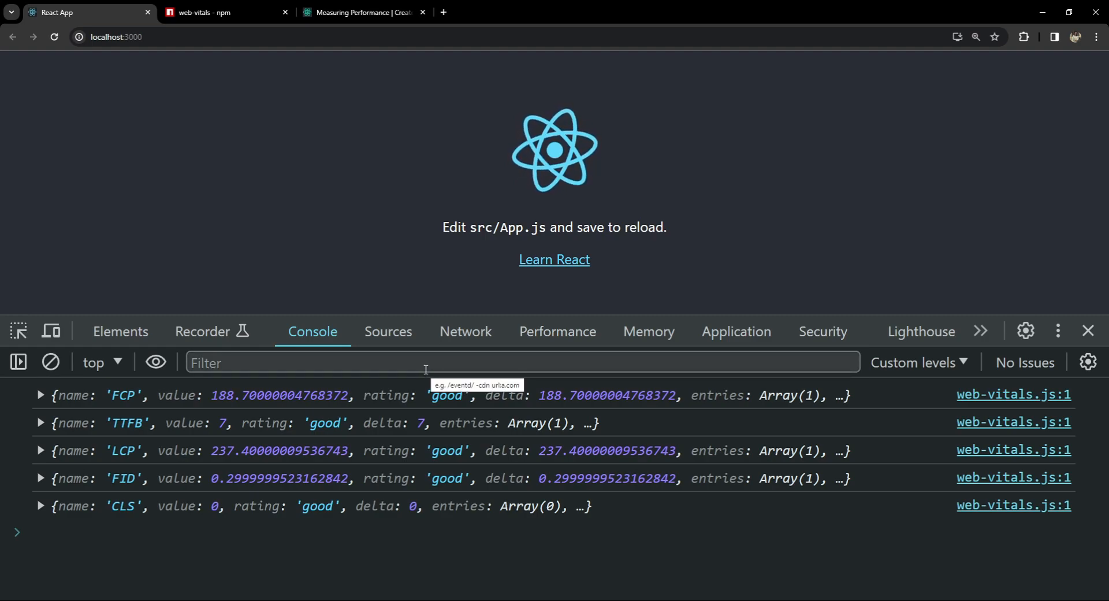
mouse_move(612, 522)
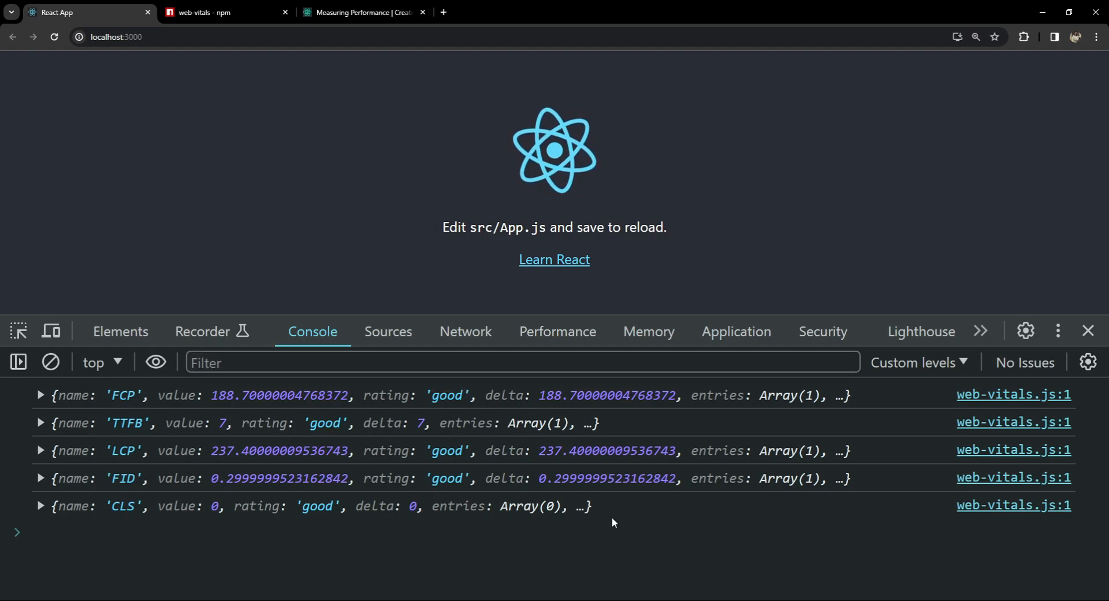